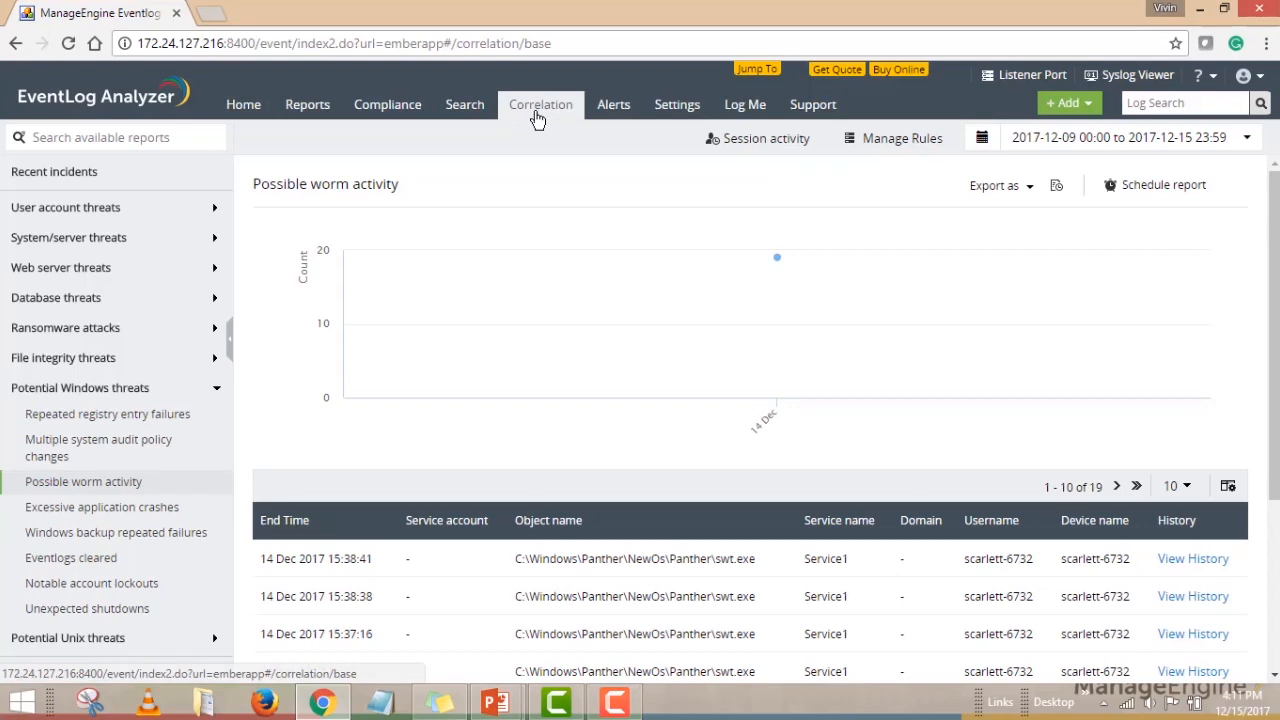
{"action": "mouse_move", "coordinate": [490, 274]}
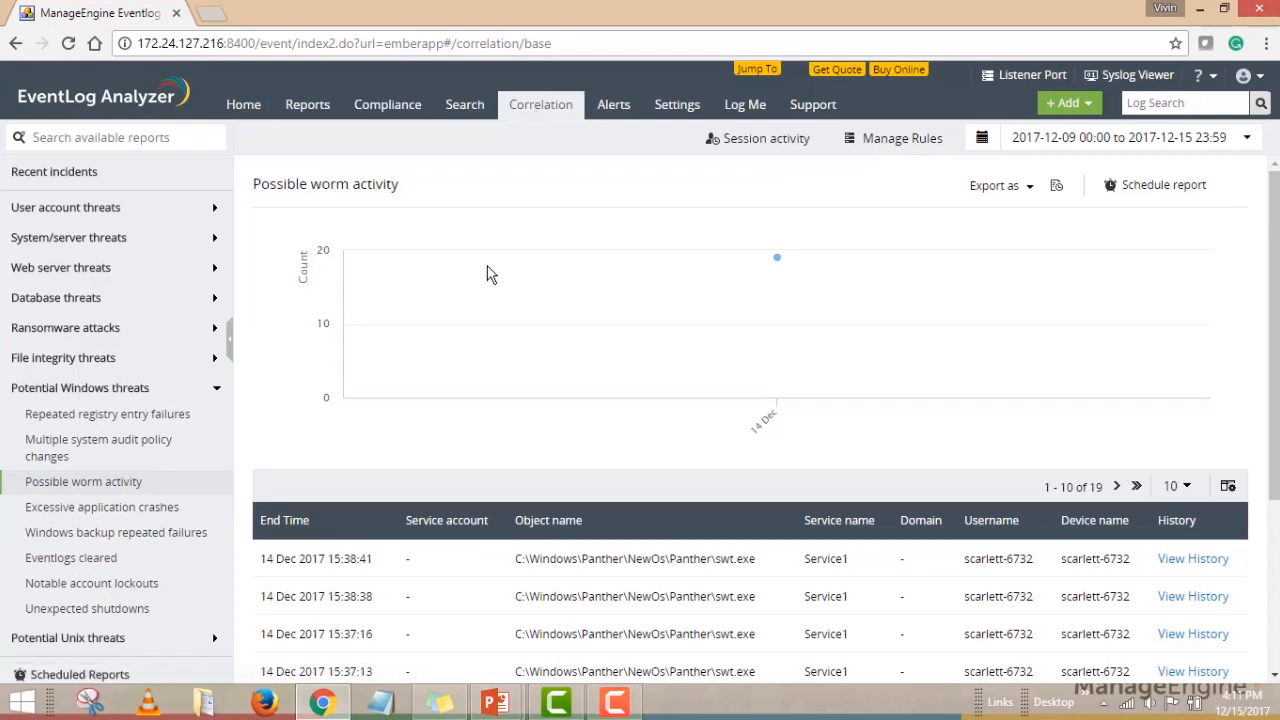
{"action": "mouse_move", "coordinate": [620, 223]}
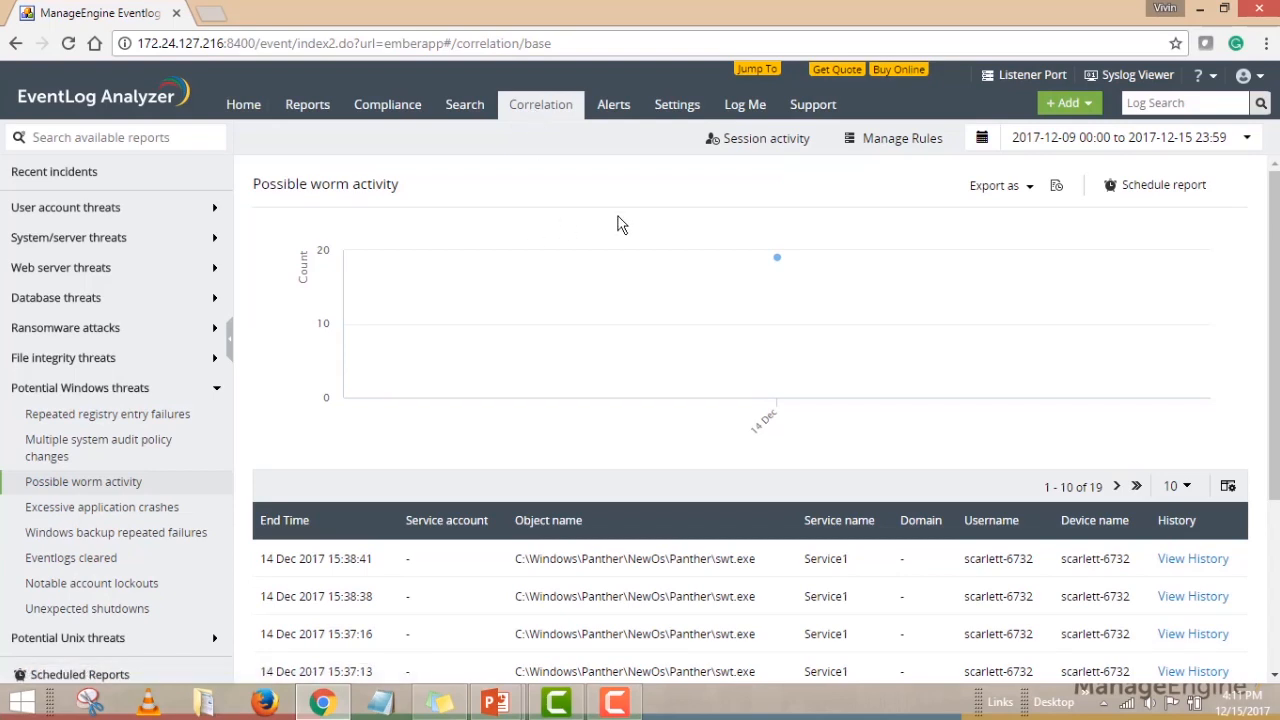
{"action": "mouse_move", "coordinate": [570, 364]}
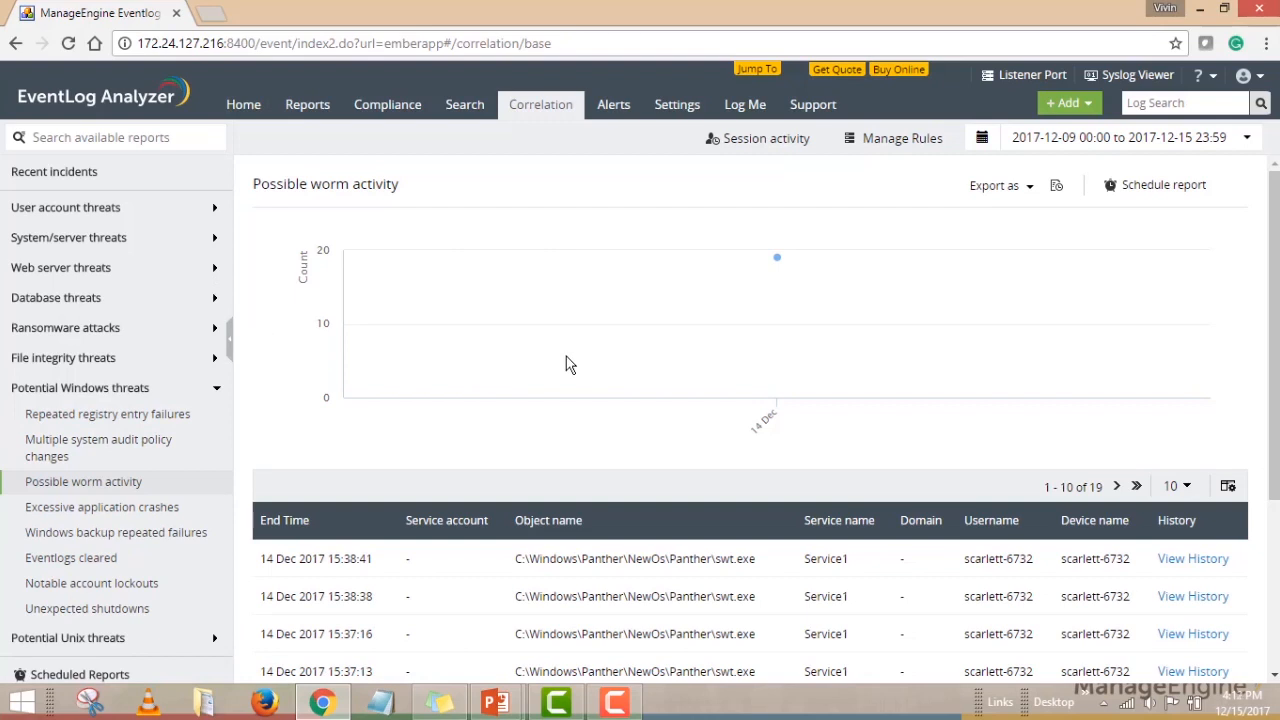
{"action": "mouse_move", "coordinate": [817, 390]}
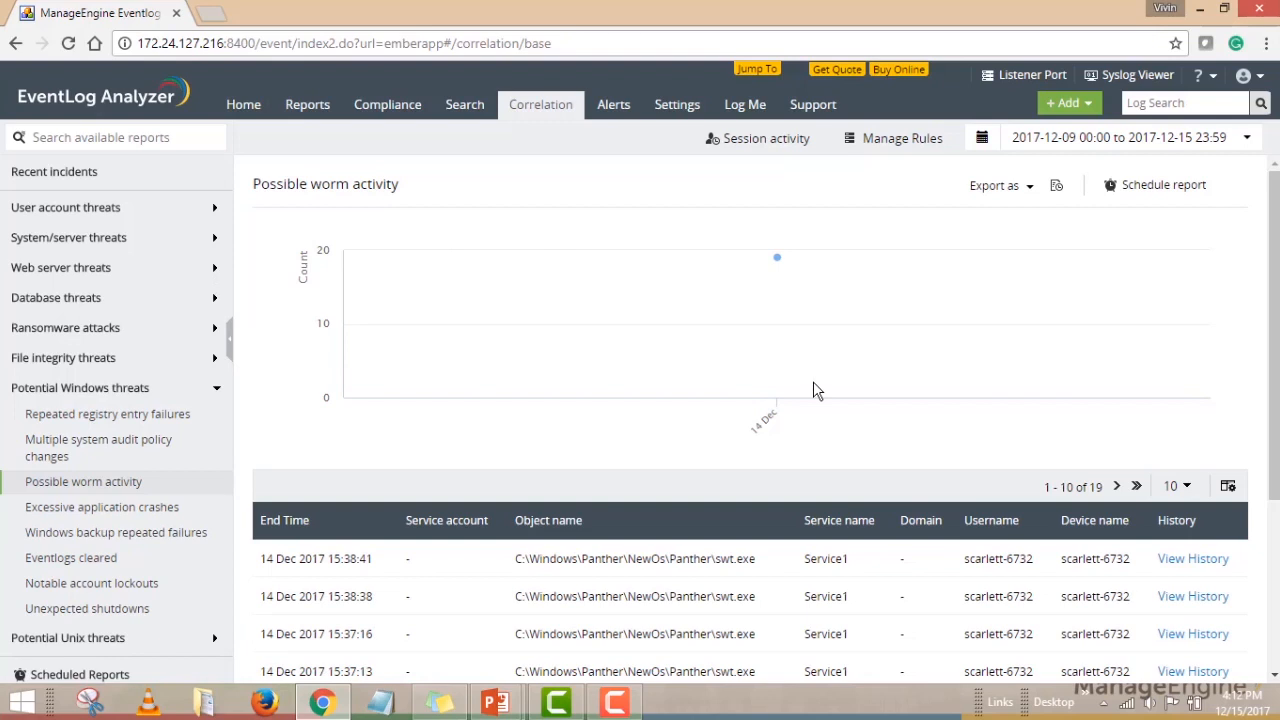
{"action": "mouse_move", "coordinate": [815, 390]}
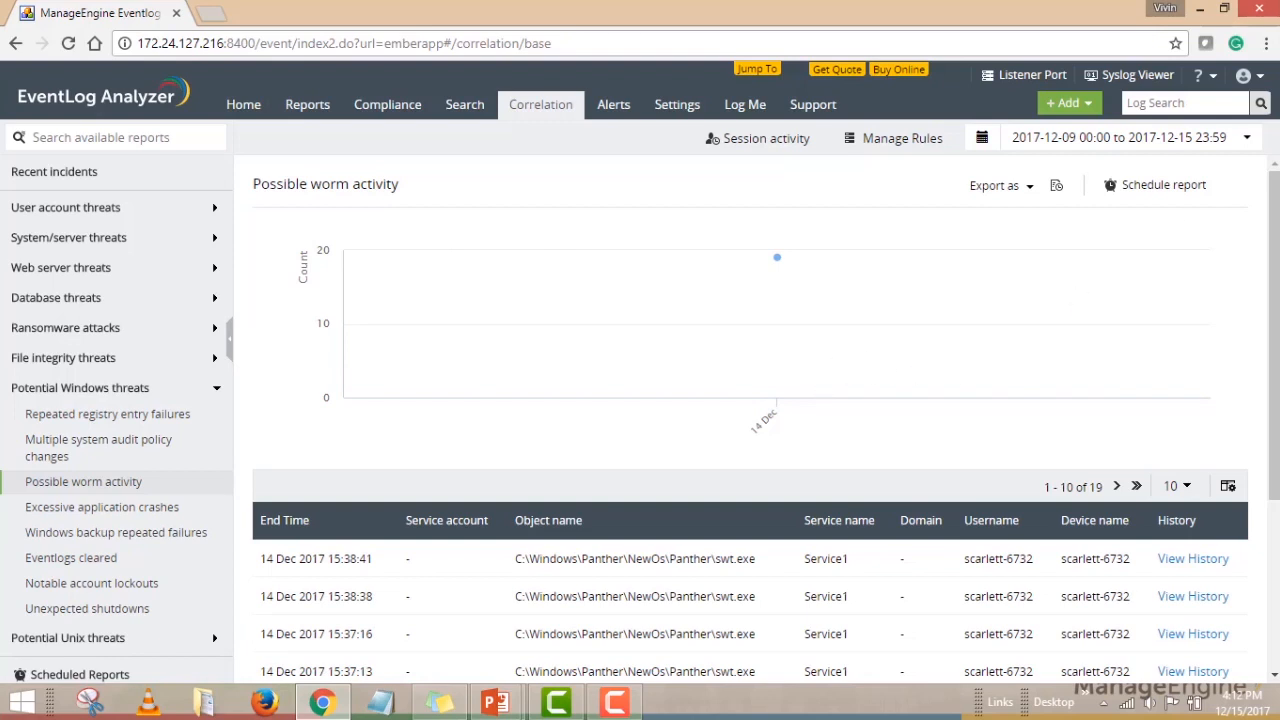
Step: Scroll the Possible worm activity report to show more swt.exe incident rows
{"action": "scroll", "scroll_direction": "down", "scroll_amount": 3}
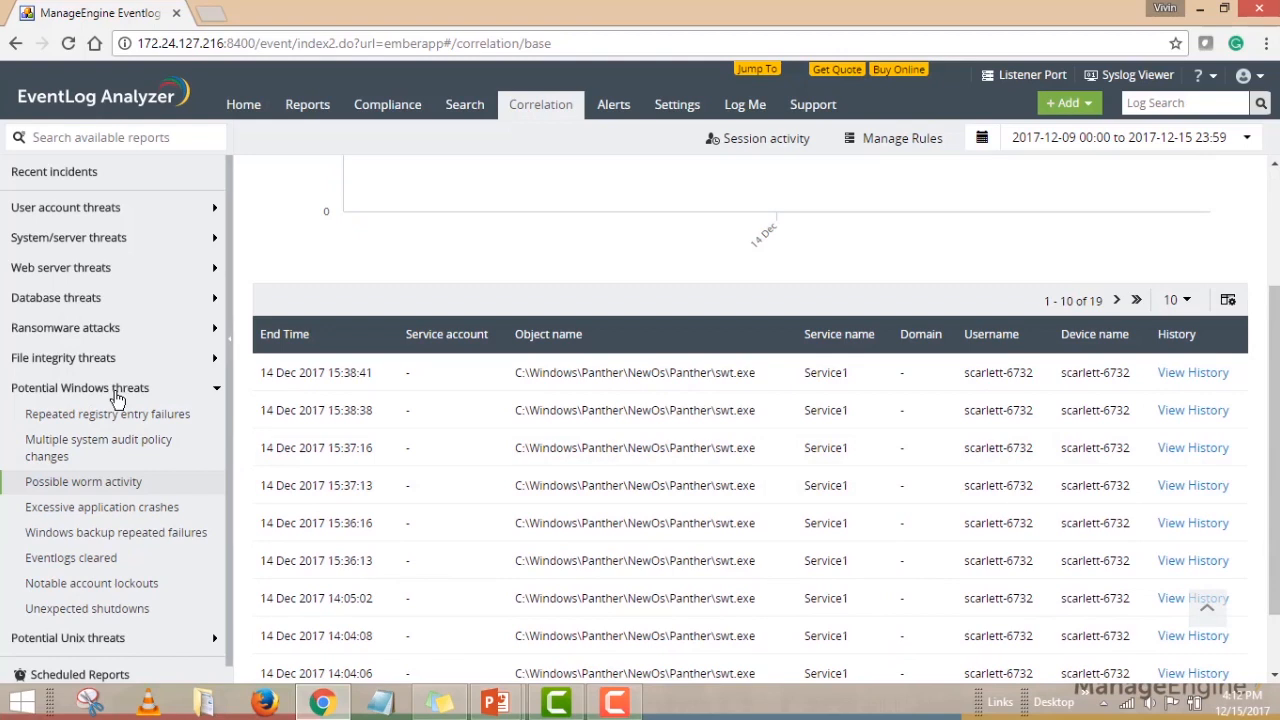
{"action": "mouse_move", "coordinate": [83, 400]}
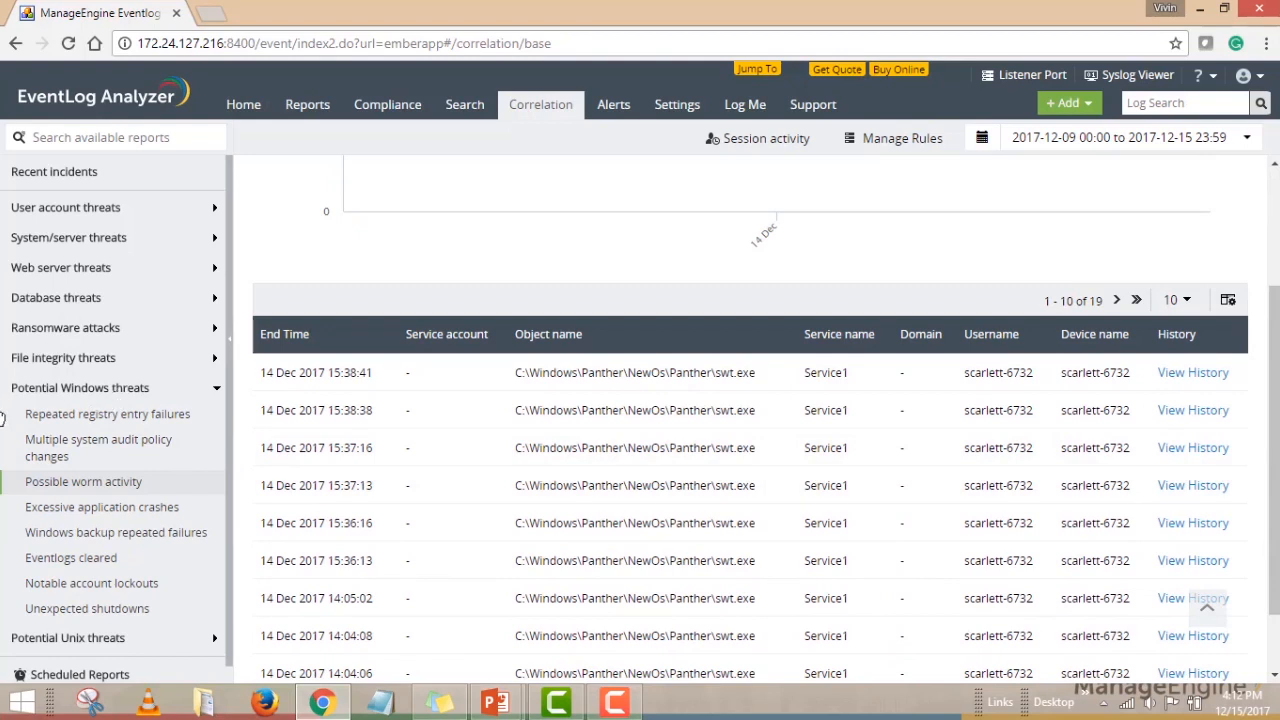
{"action": "left_click", "coordinate": [83, 481]}
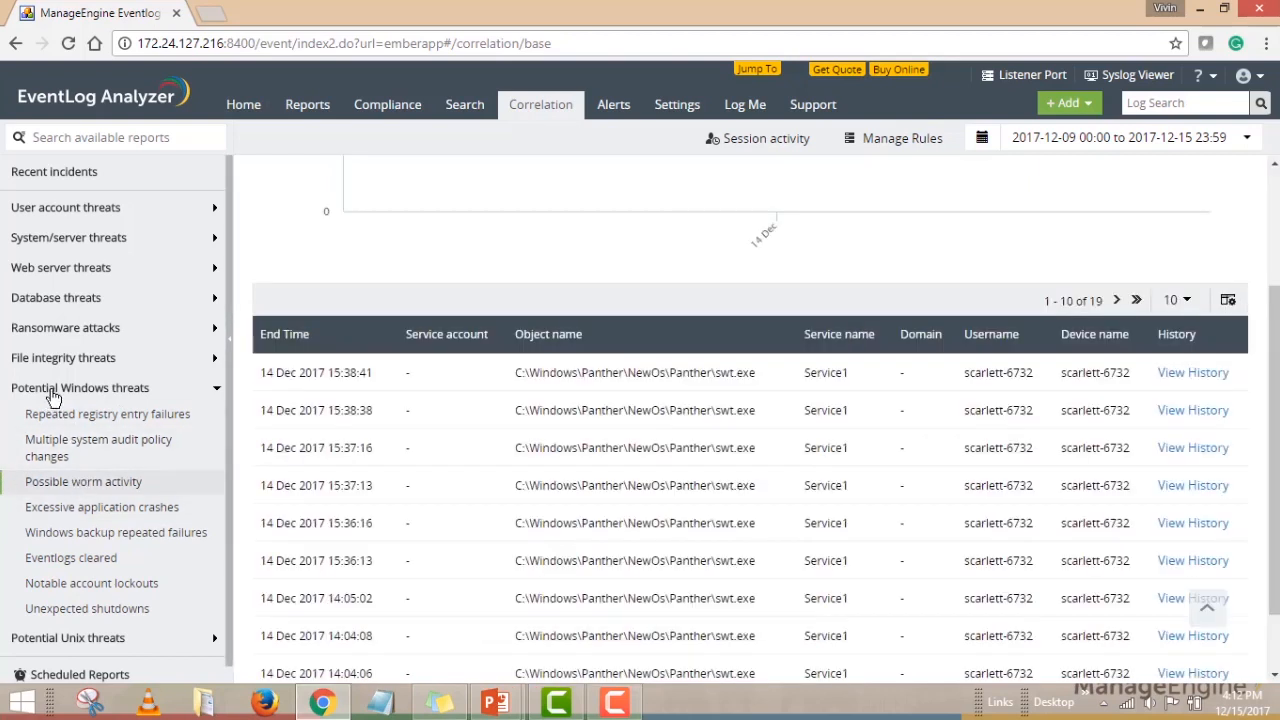
{"action": "mouse_move", "coordinate": [150, 397]}
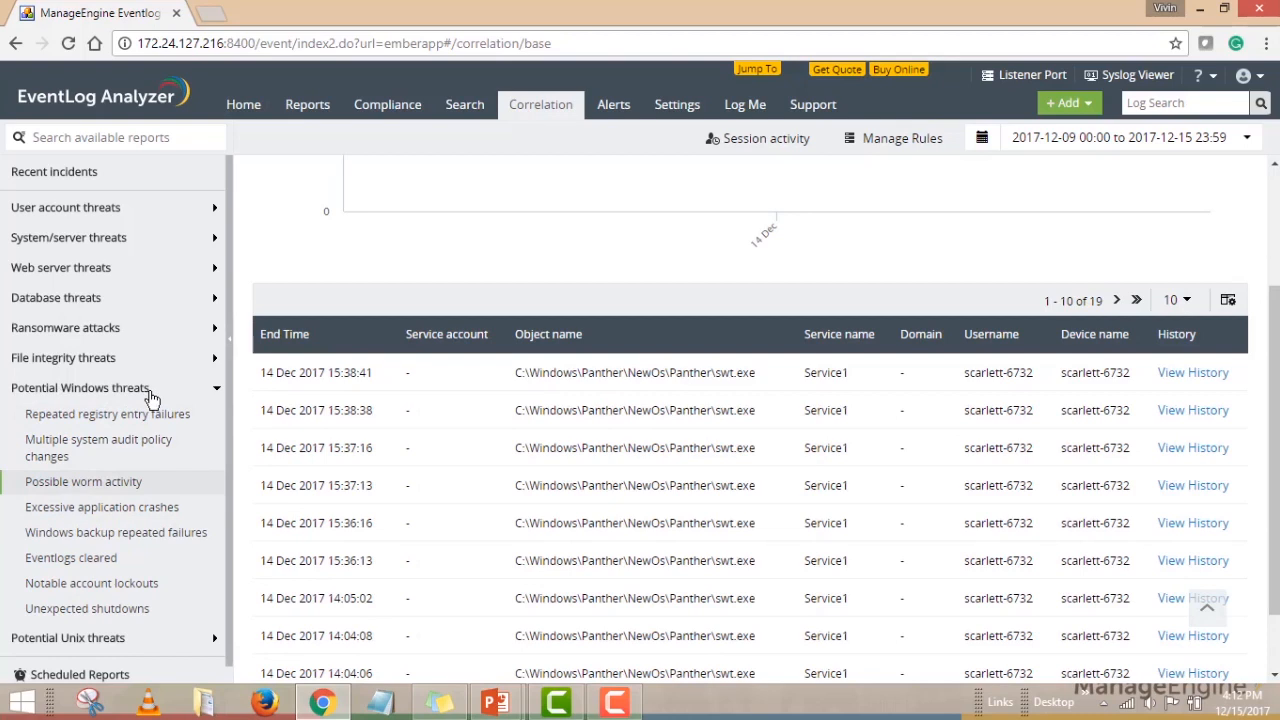
{"action": "mouse_move", "coordinate": [600, 378]}
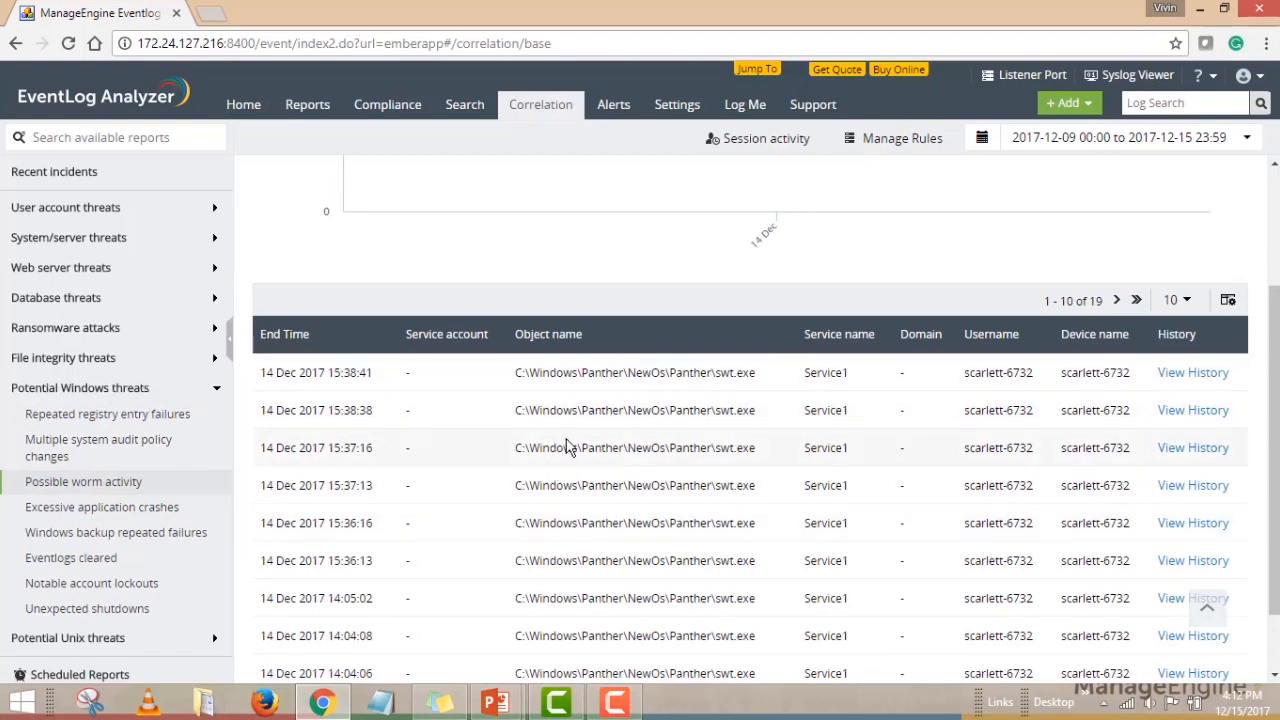
{"action": "mouse_move", "coordinate": [648, 465]}
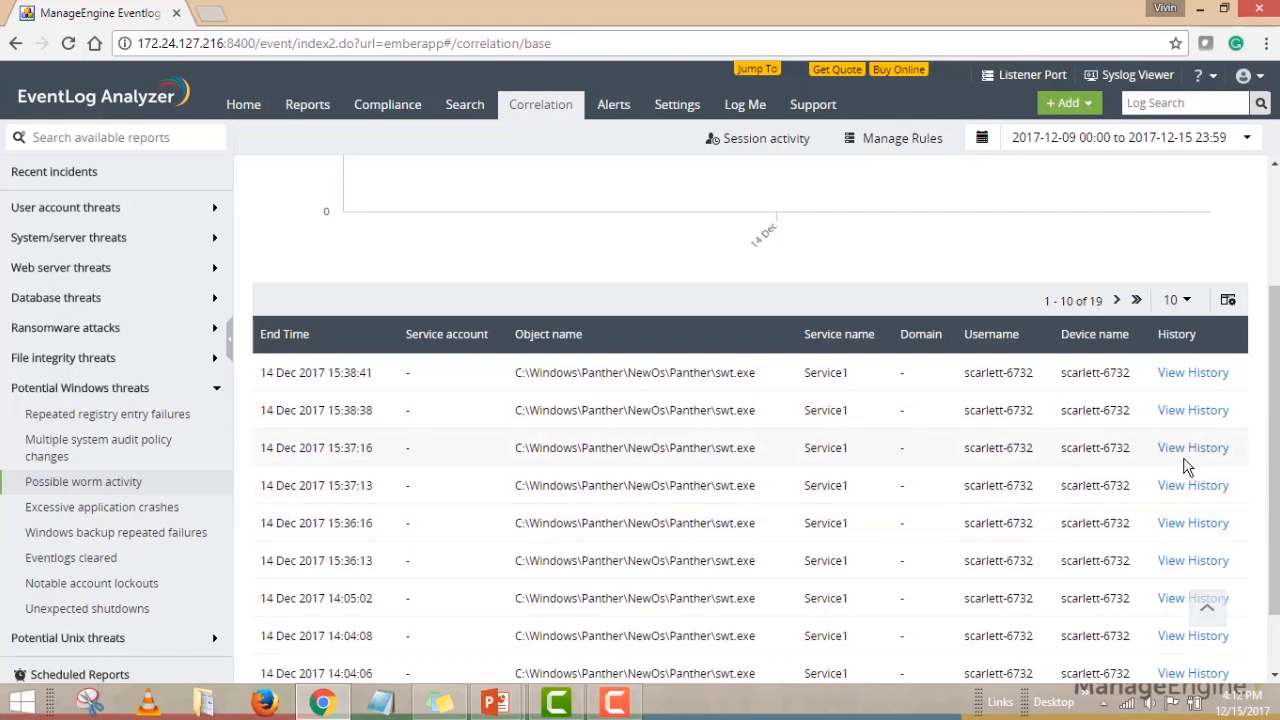
{"action": "left_click", "coordinate": [1192, 447]}
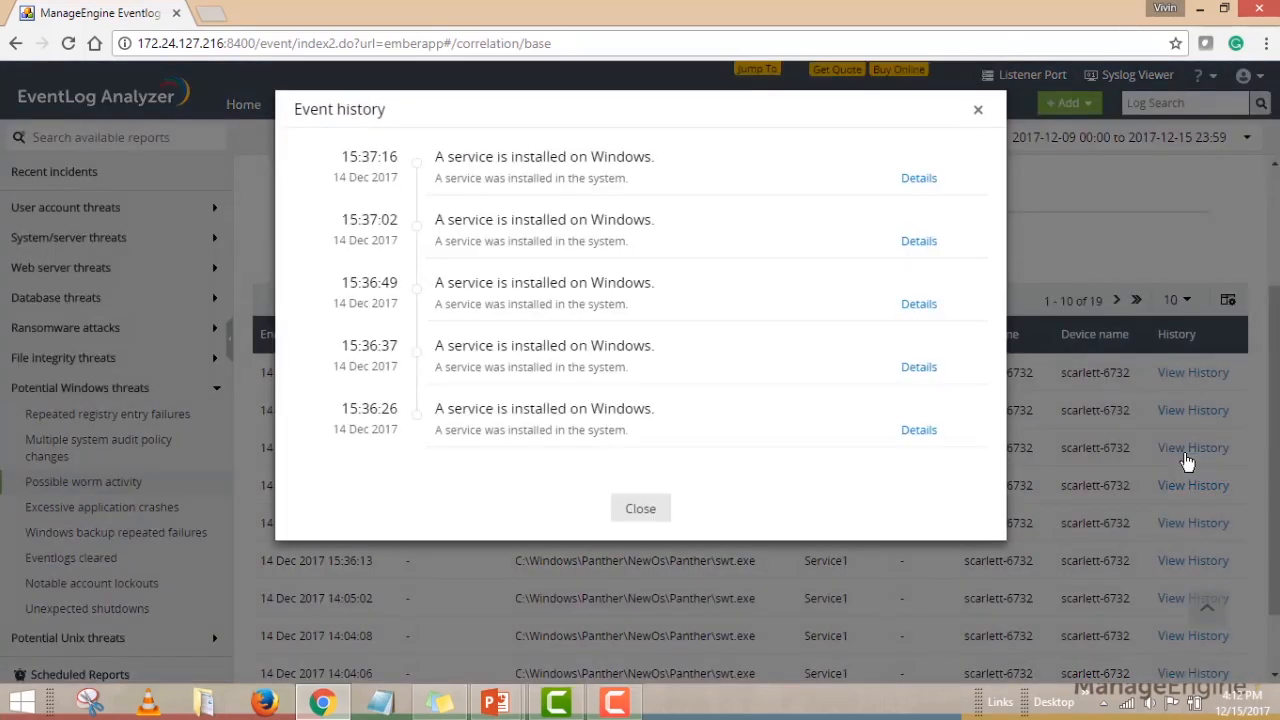
{"action": "mouse_move", "coordinate": [985, 419]}
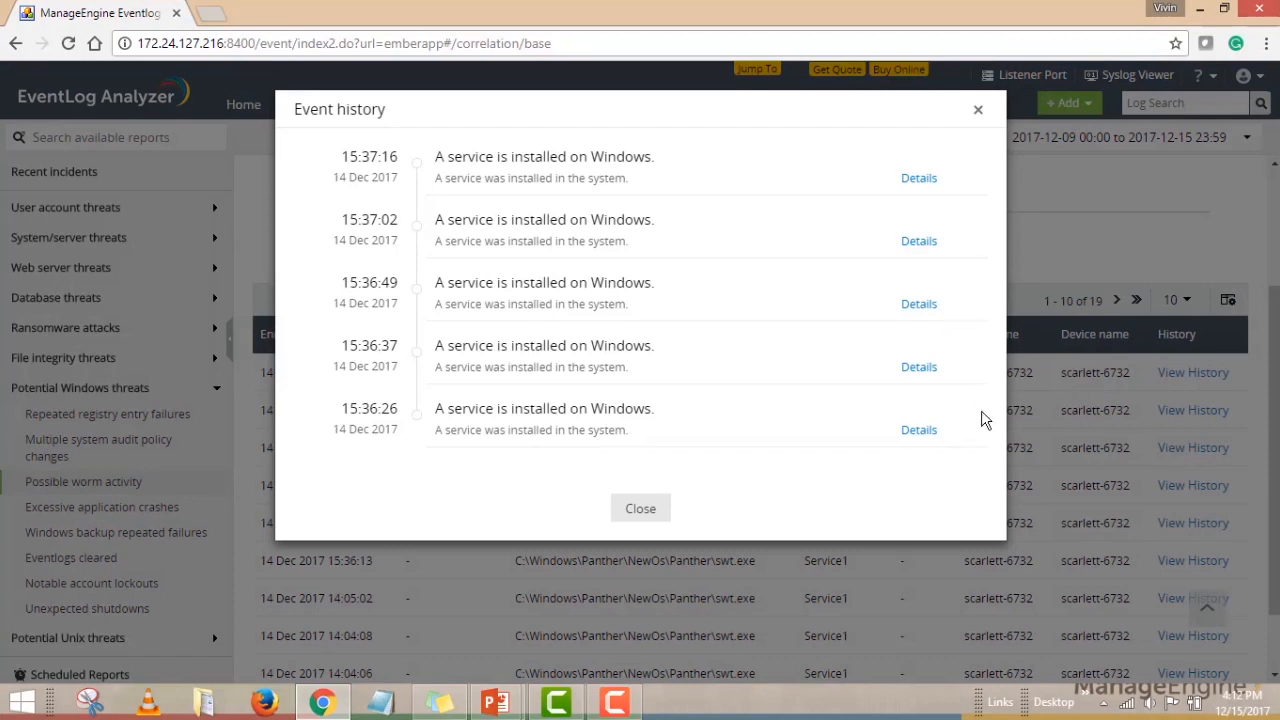
{"action": "mouse_move", "coordinate": [945, 390]}
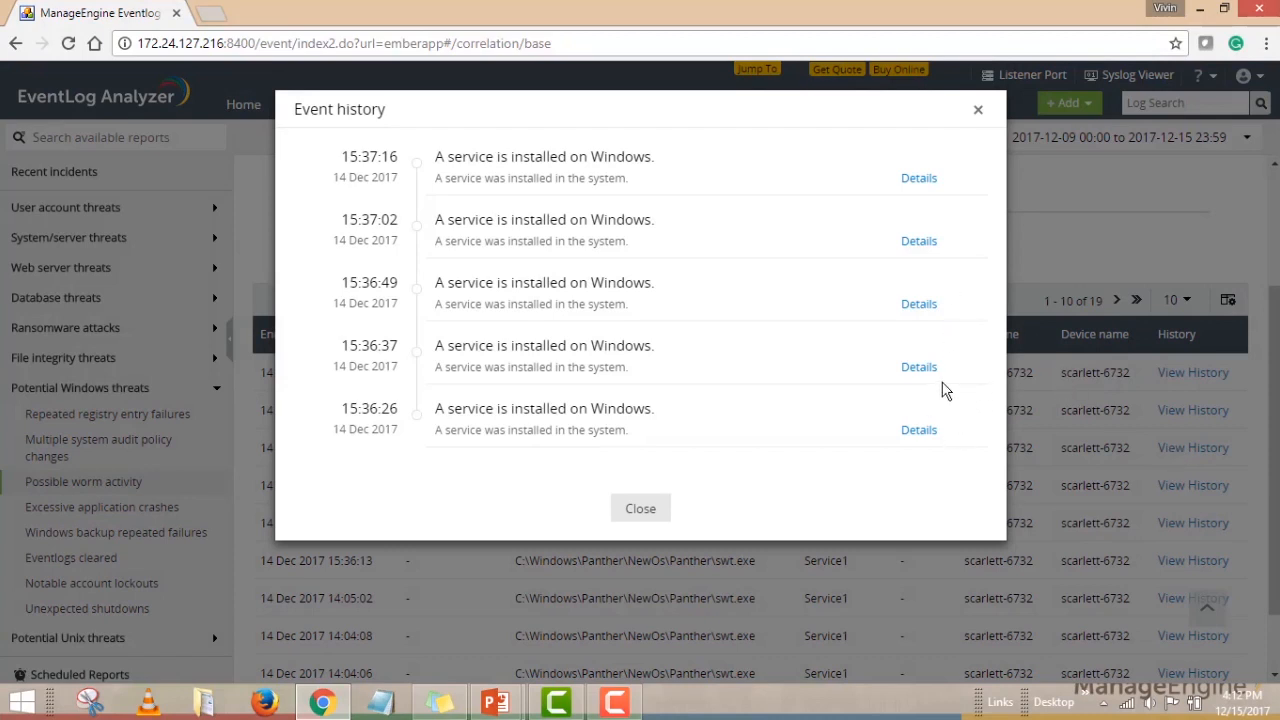
{"action": "mouse_move", "coordinate": [1047, 128]}
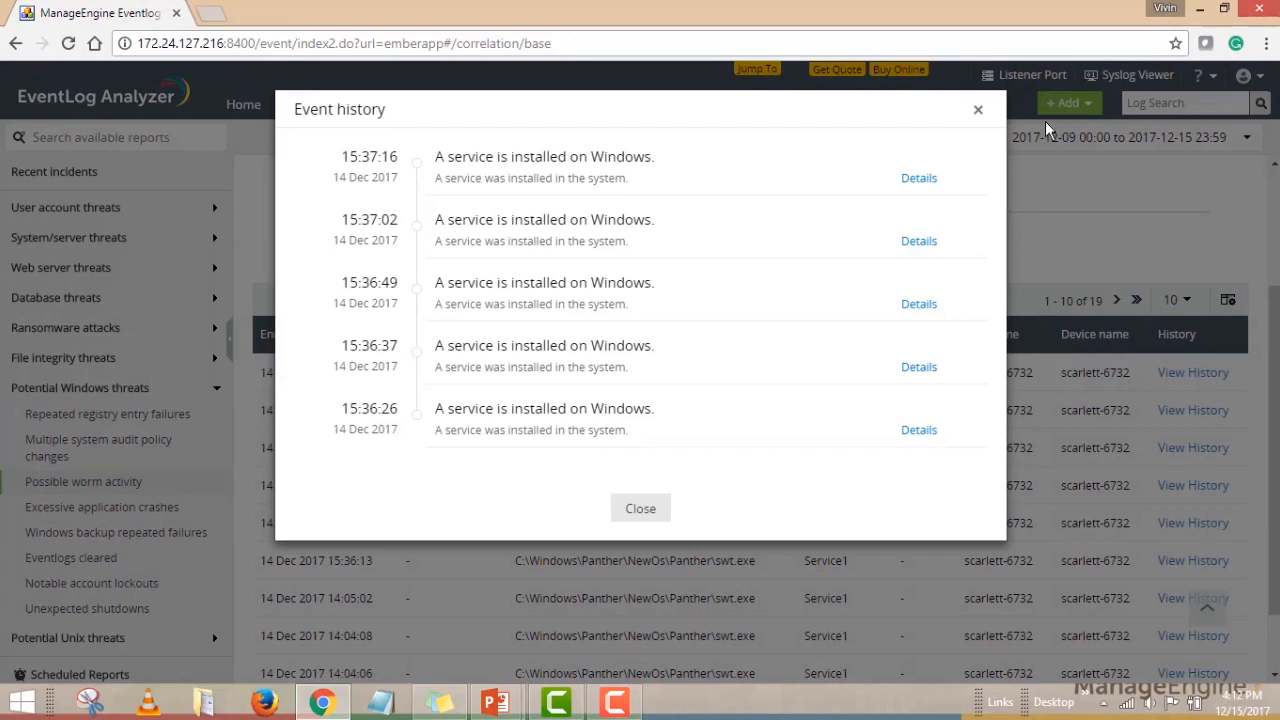
{"action": "left_click", "coordinate": [640, 508]}
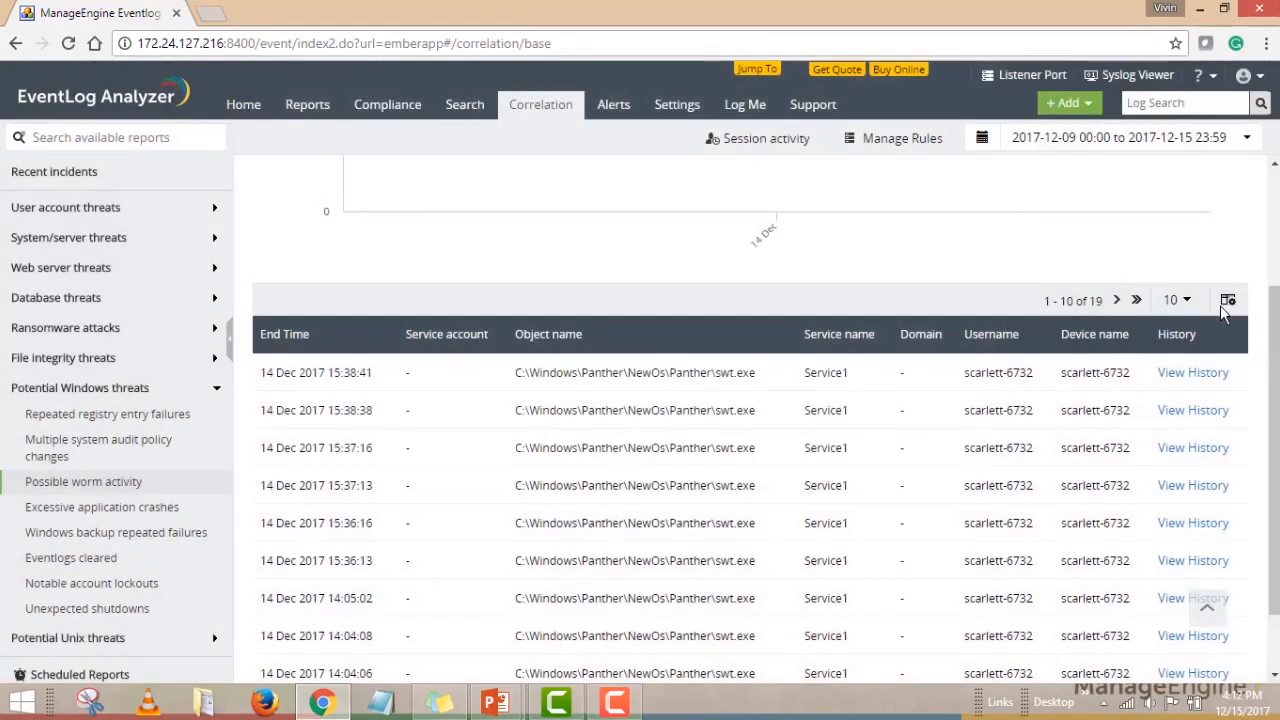
{"action": "left_click", "coordinate": [1227, 299]}
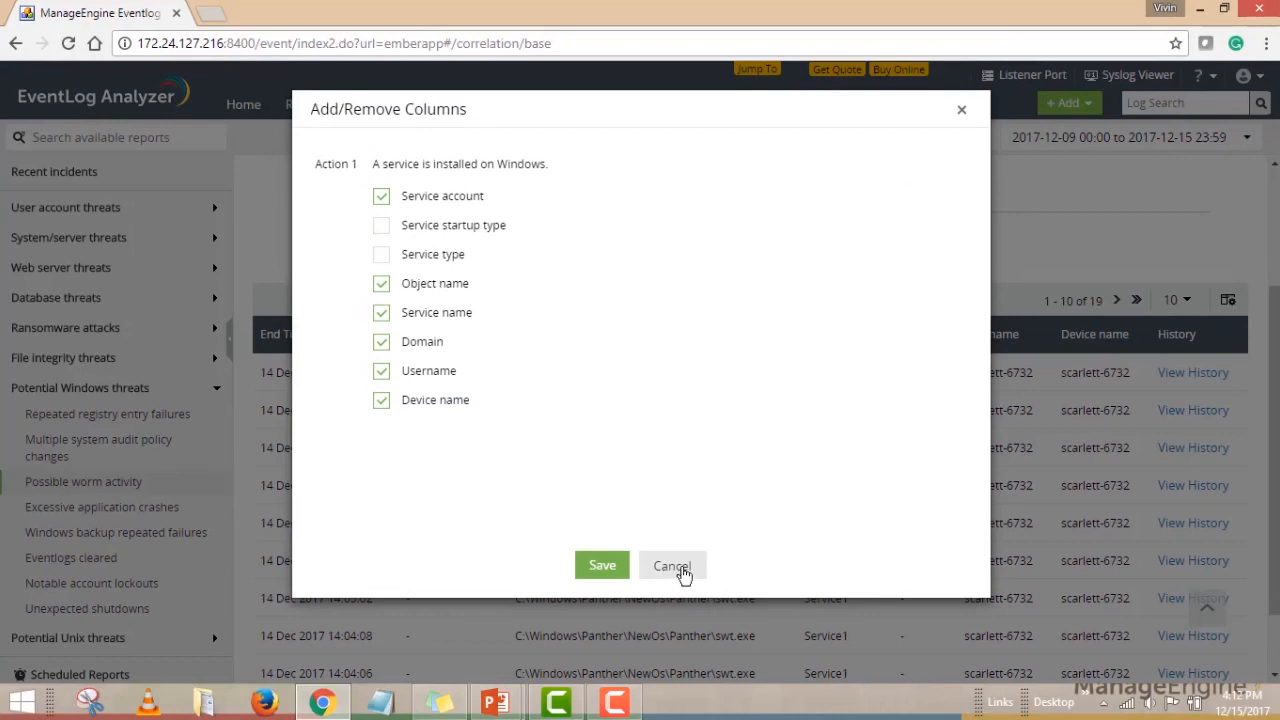
{"action": "left_click", "coordinate": [671, 565]}
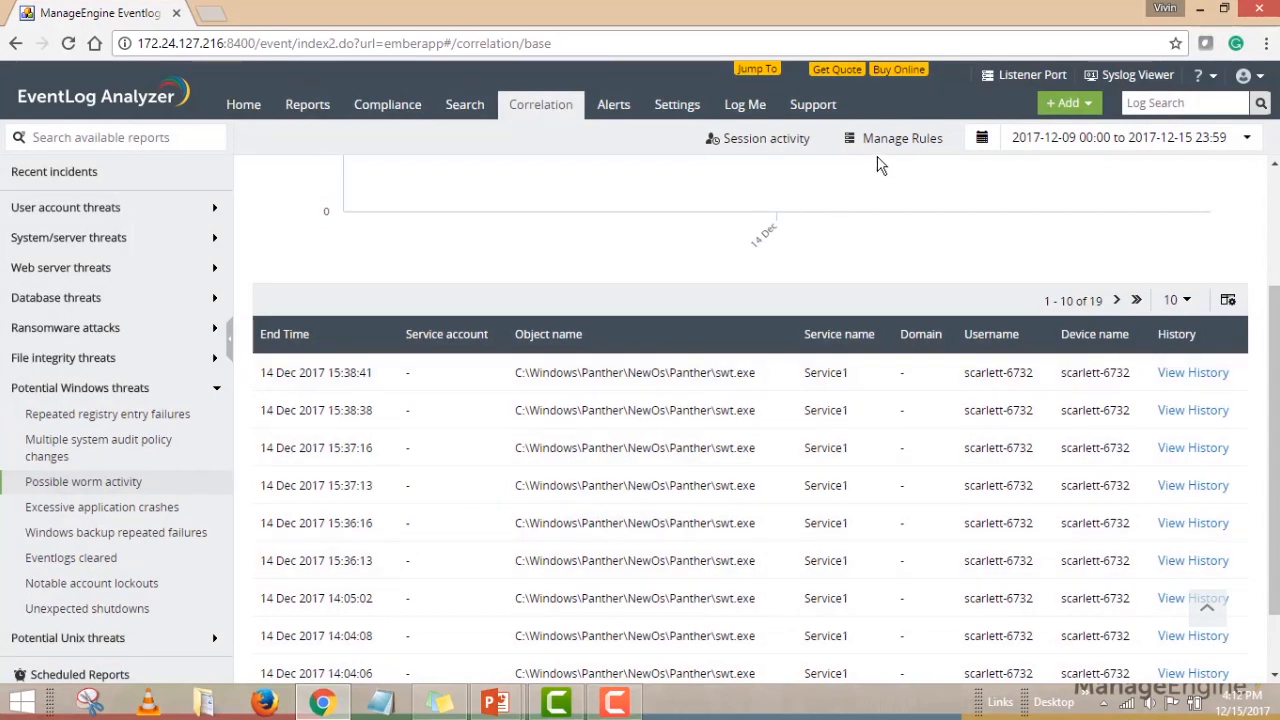
{"action": "mouse_move", "coordinate": [897, 150]}
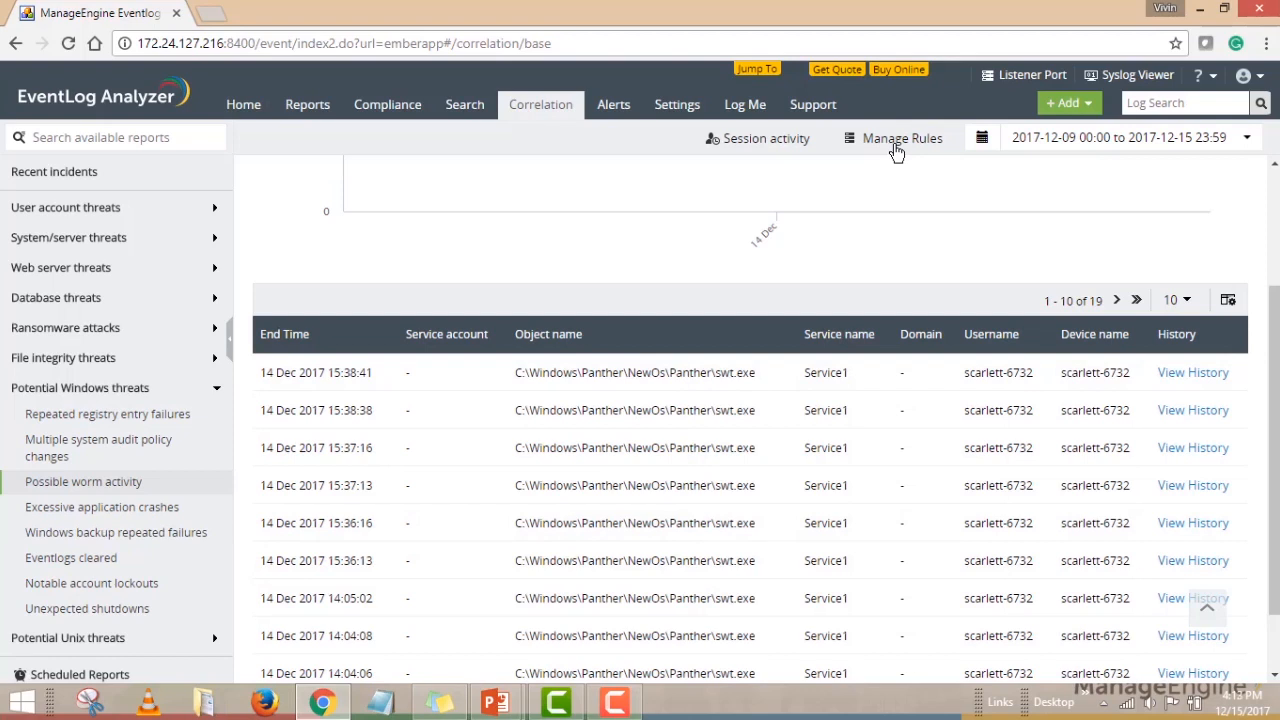
Step: From Manage Rules, open the Possible worm activity rule in the rule builder
{"action": "left_click", "coordinate": [901, 138]}
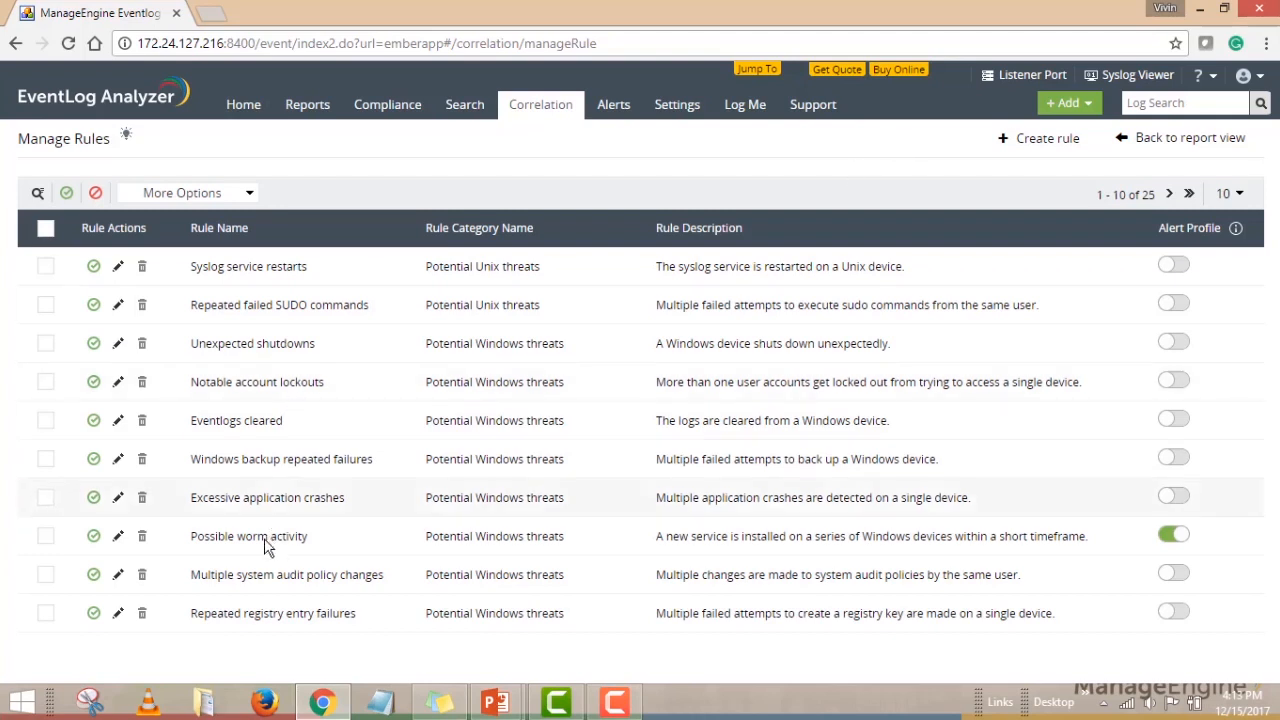
{"action": "left_click", "coordinate": [1037, 138]}
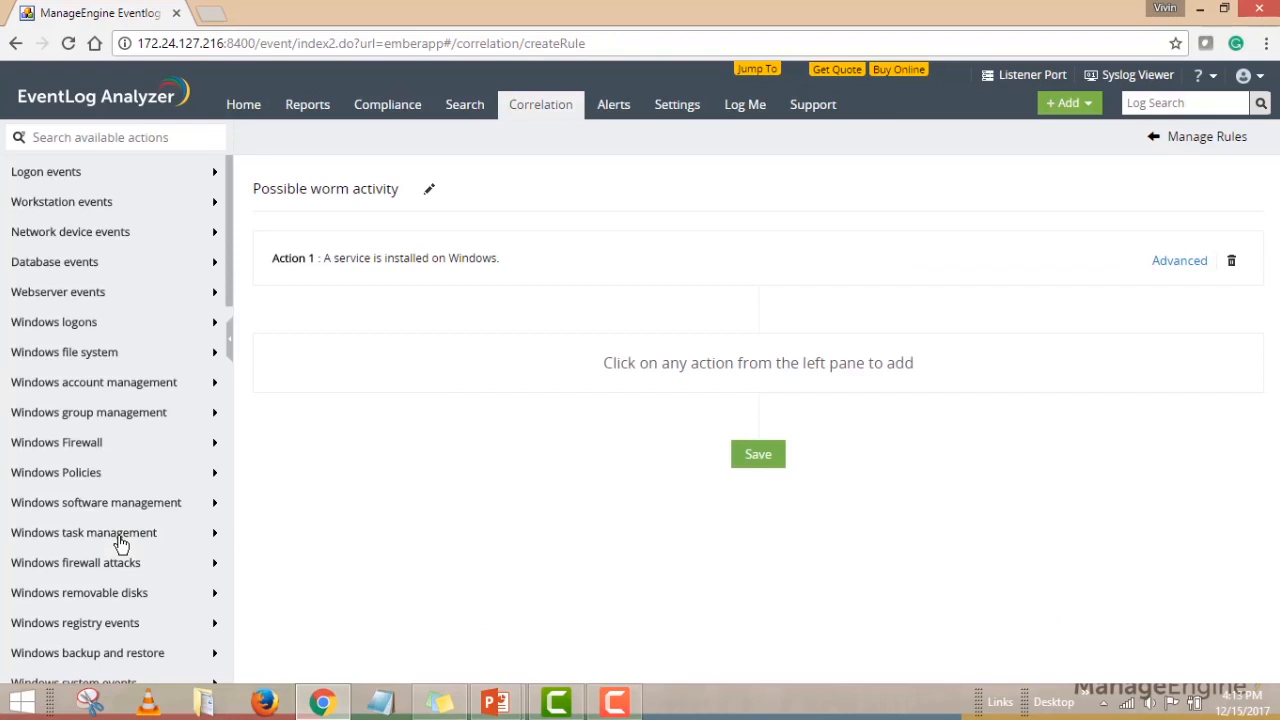
{"action": "mouse_move", "coordinate": [750, 560]}
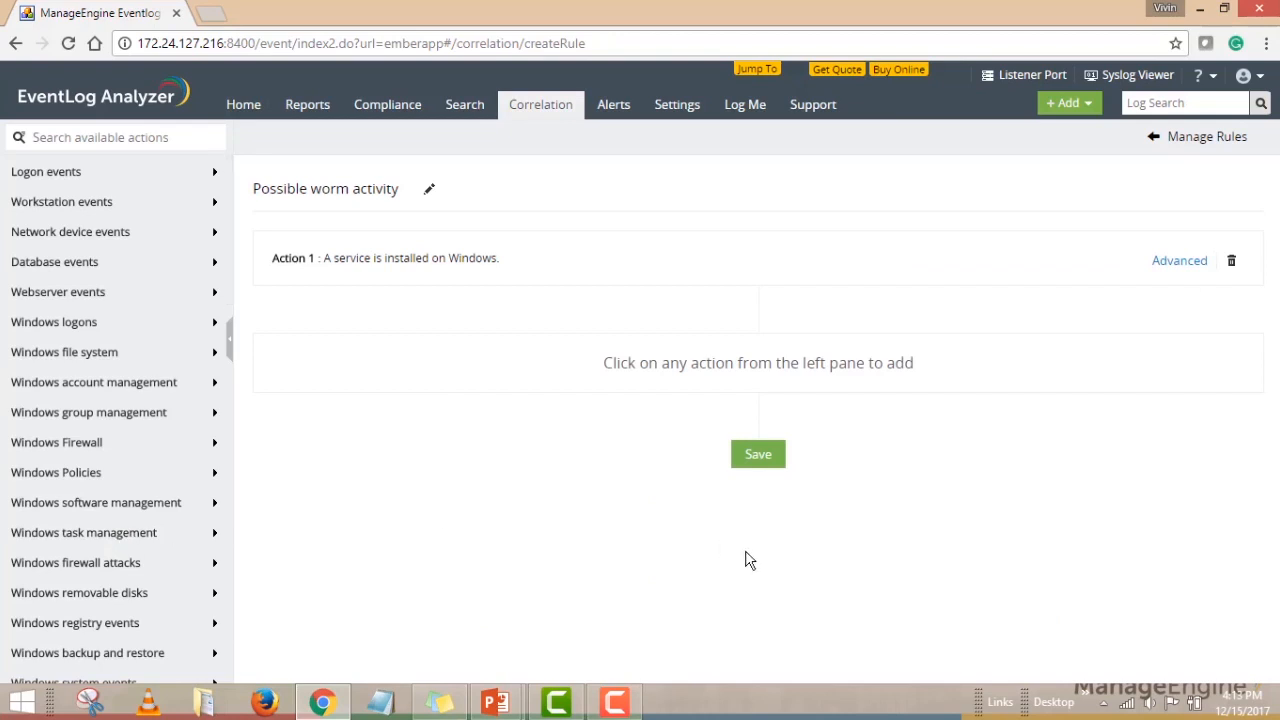
{"action": "mouse_move", "coordinate": [640, 473]}
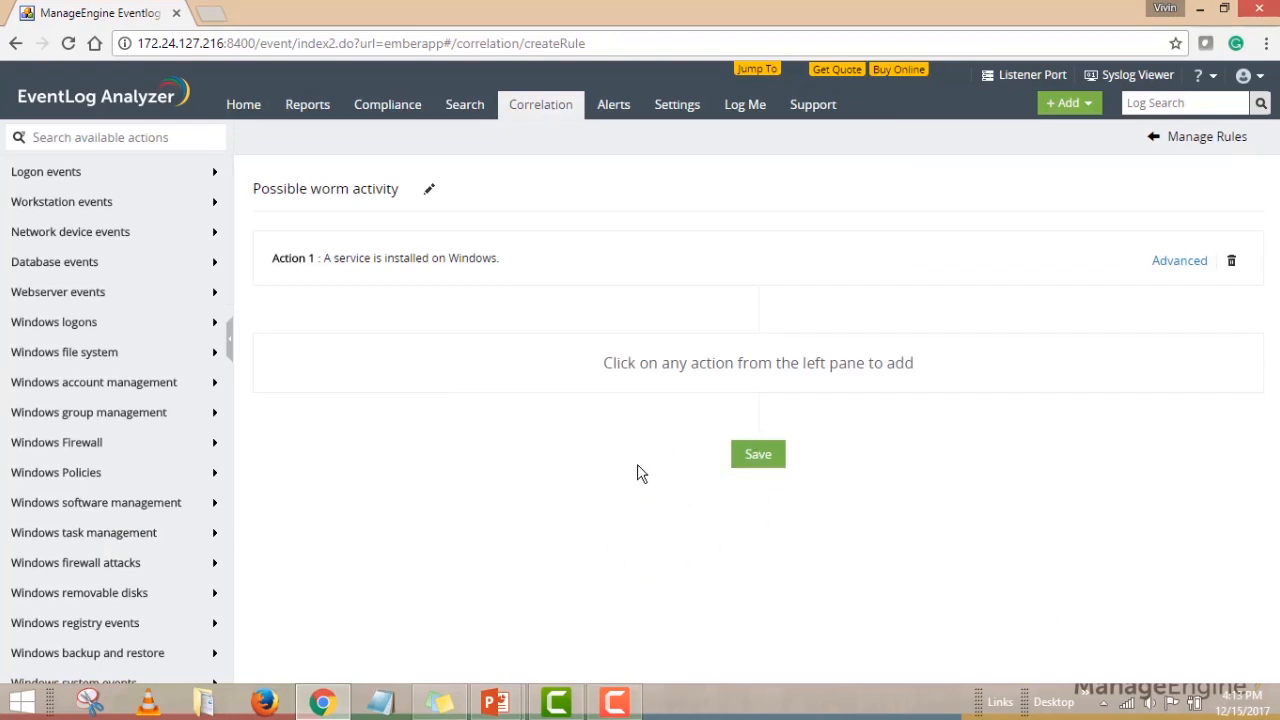
{"action": "mouse_move", "coordinate": [705, 454]}
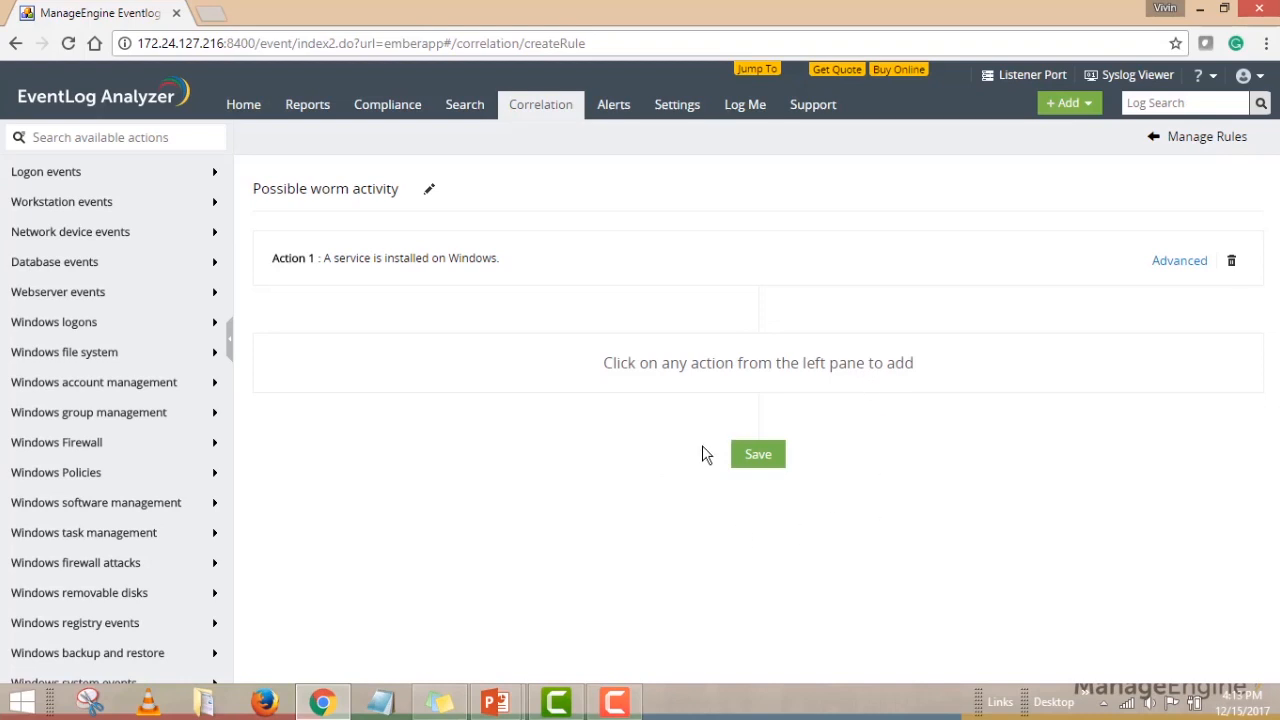
{"action": "mouse_move", "coordinate": [710, 471]}
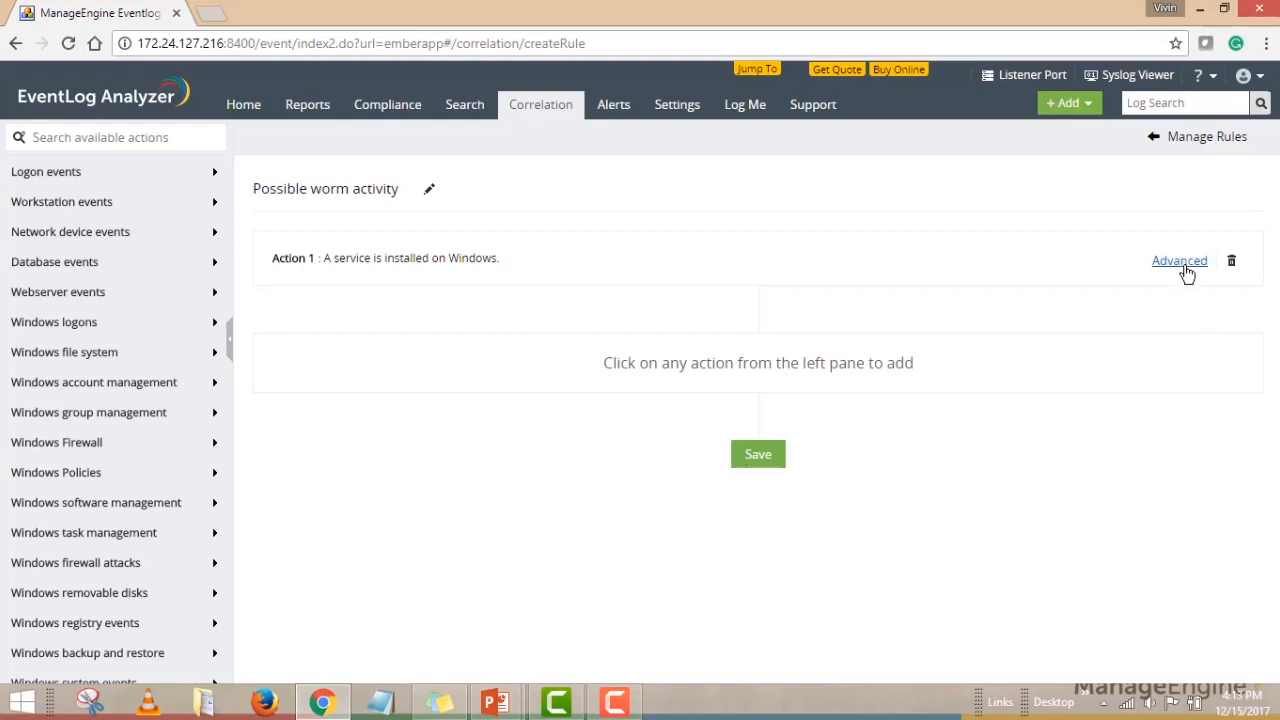
Step: Expand Action 1's Advanced settings to show field filters and the 5-in-15-minutes threshold
{"action": "left_click", "coordinate": [1179, 260]}
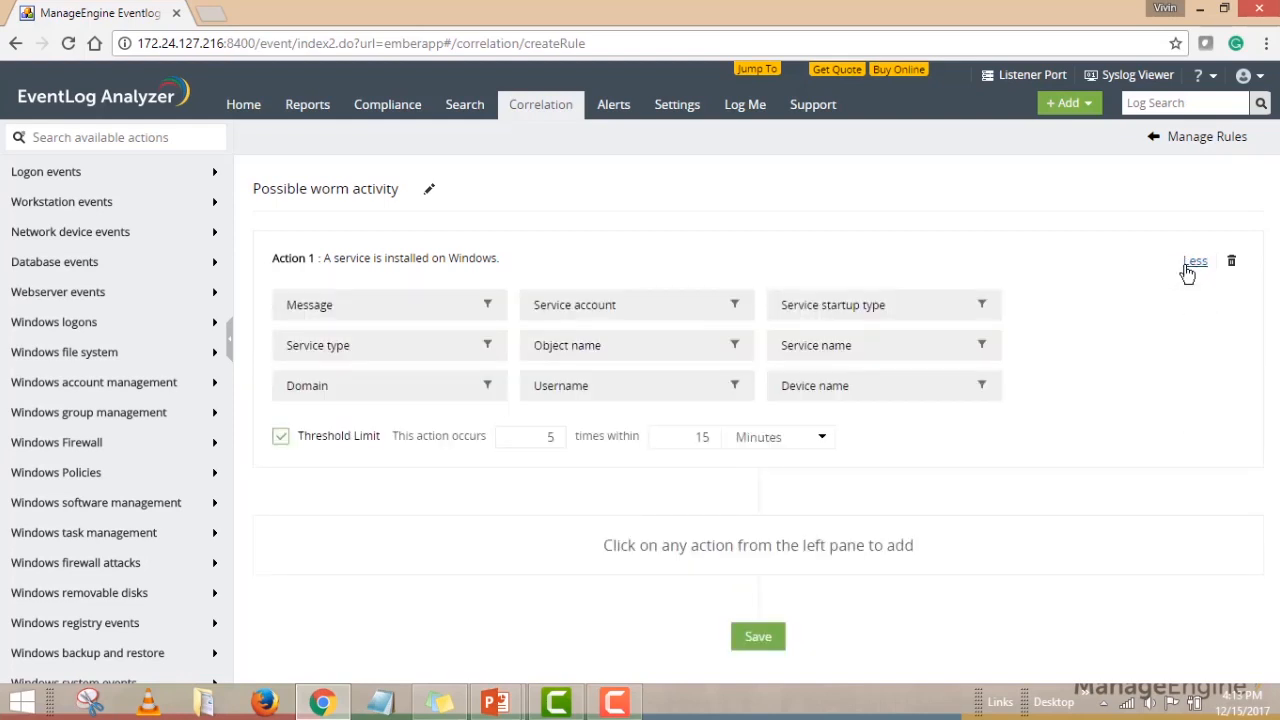
{"action": "mouse_move", "coordinate": [1089, 297]}
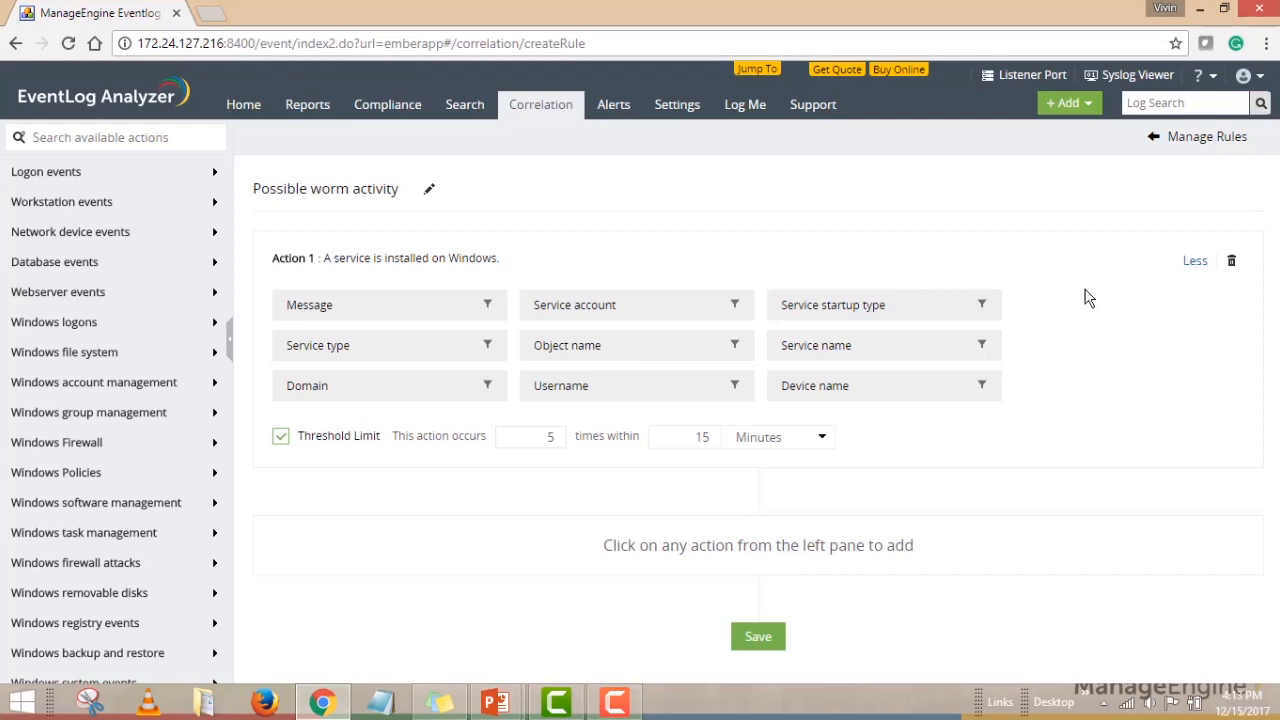
{"action": "mouse_move", "coordinate": [528, 458]}
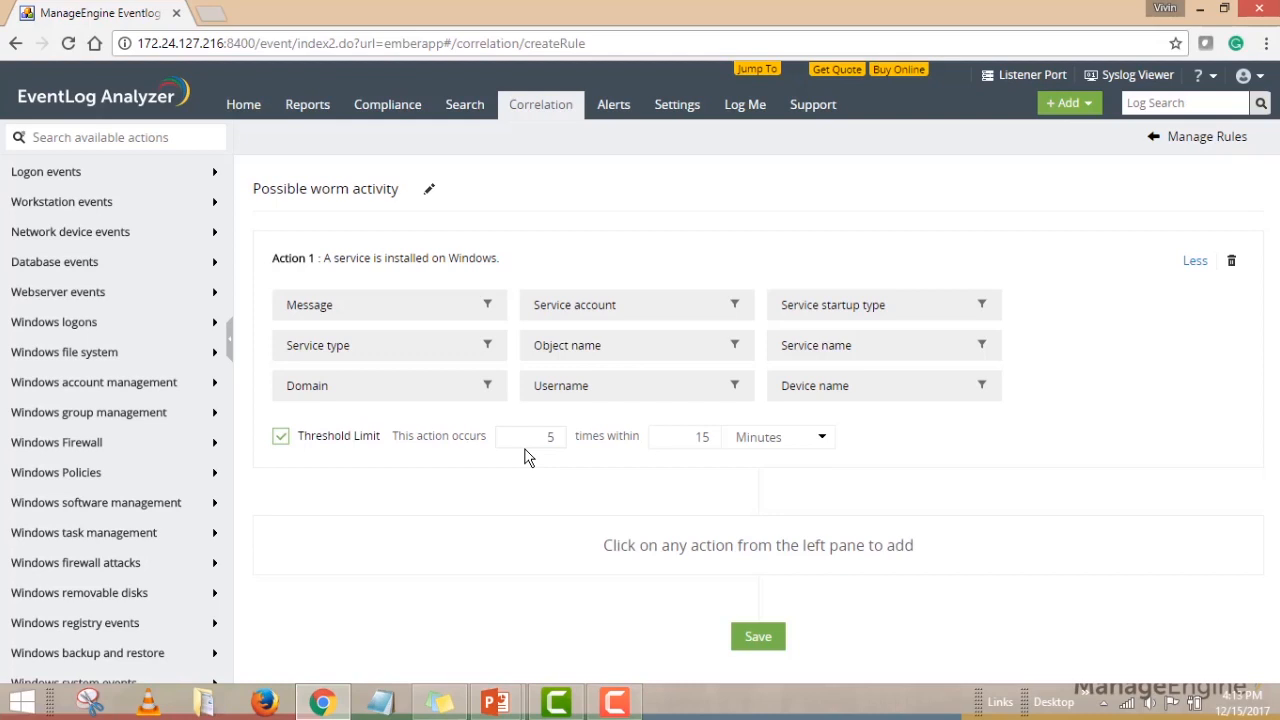
{"action": "mouse_move", "coordinate": [600, 476]}
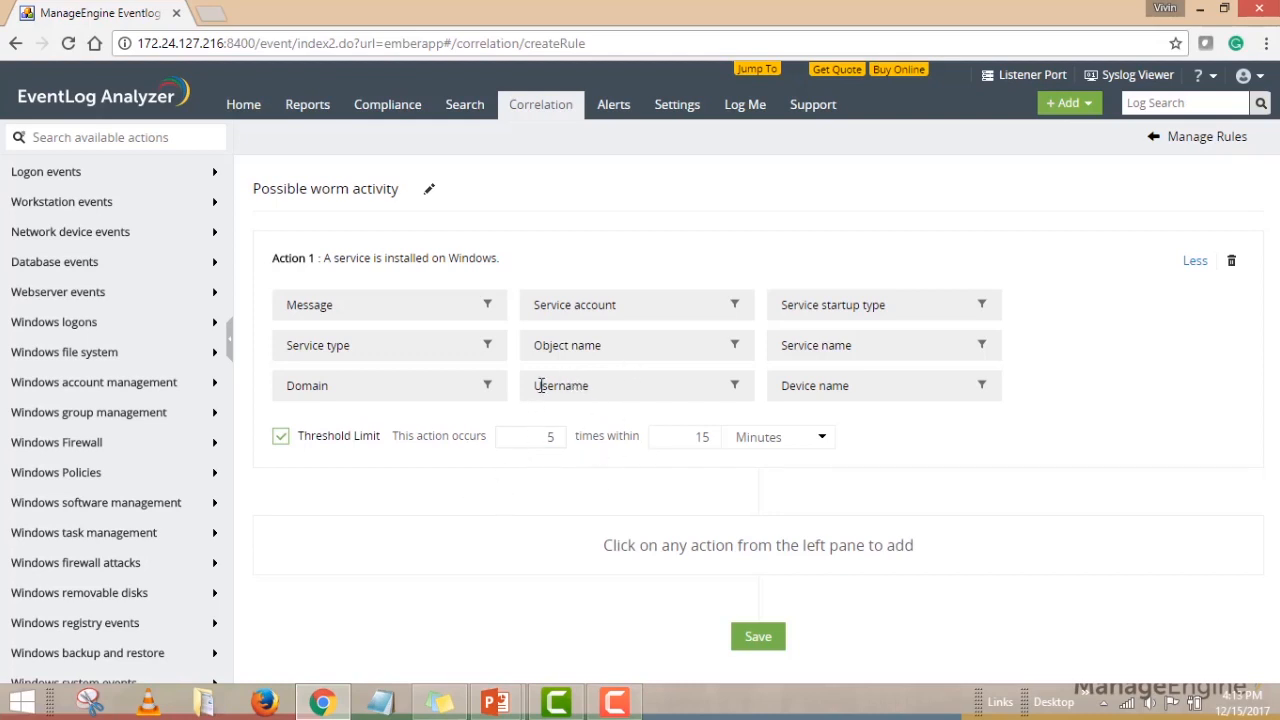
{"action": "mouse_move", "coordinate": [557, 388]}
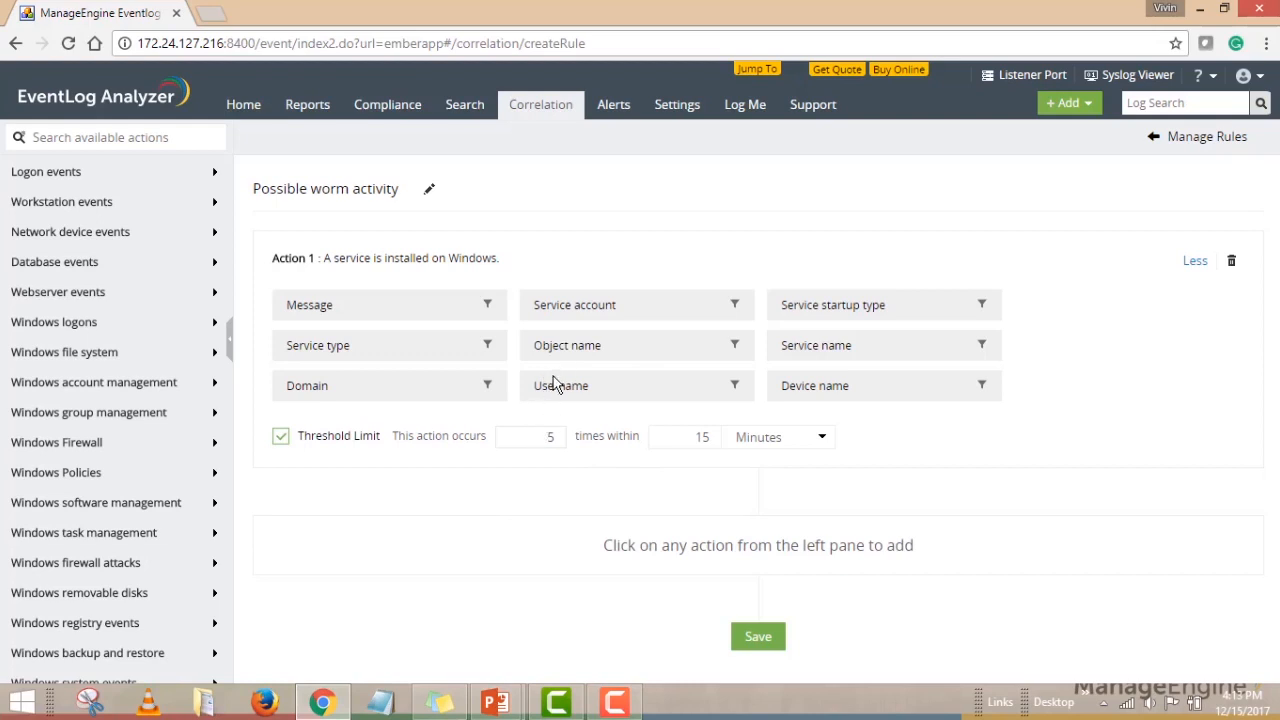